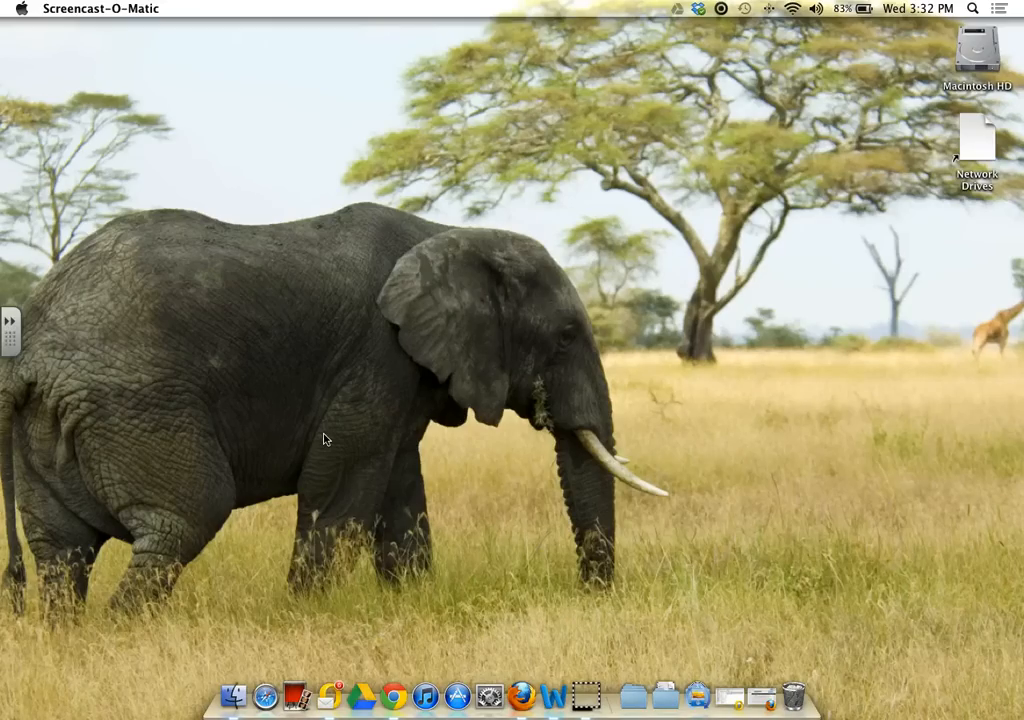
- Show all installed applications in Launchpad to find the Notebook icon
left_click(324, 438)
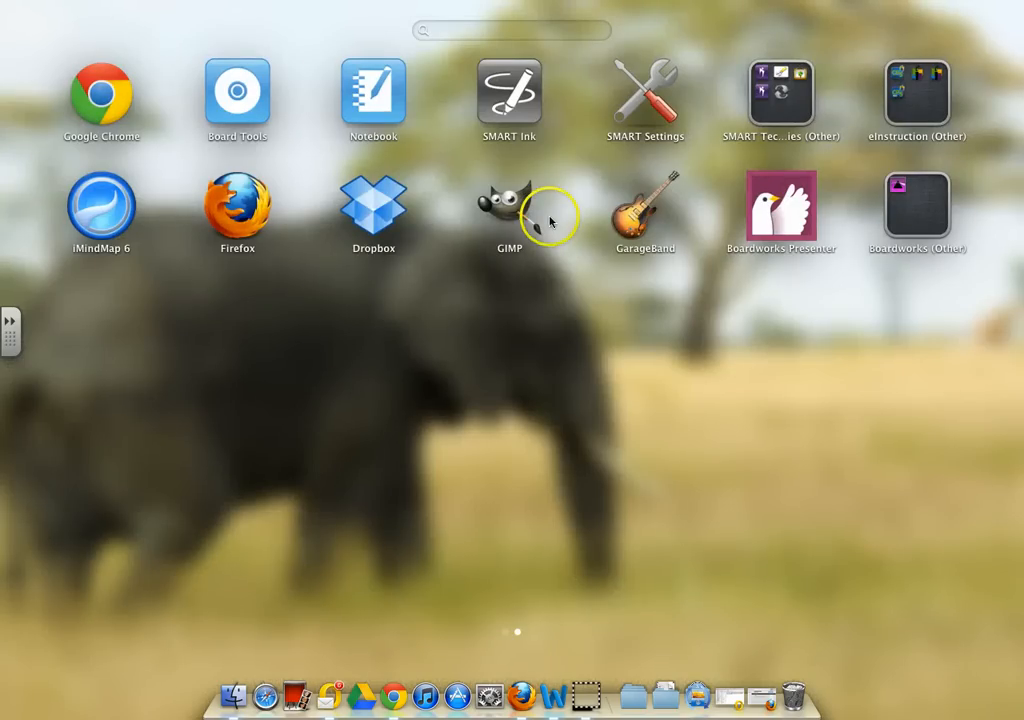
mouse_move(256, 96)
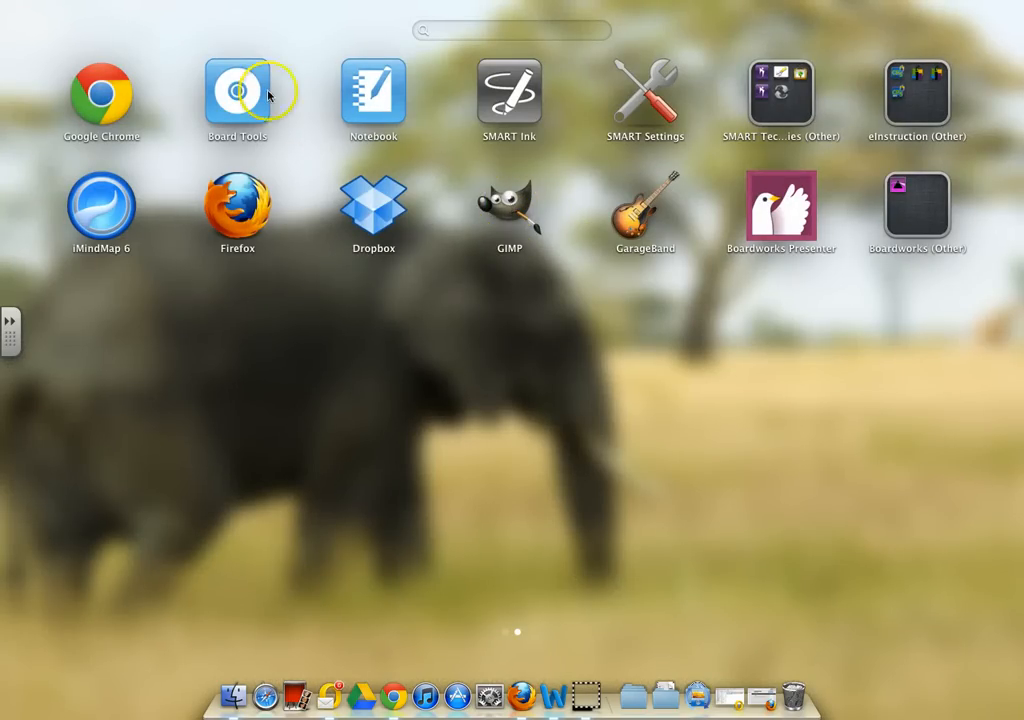
mouse_move(644, 96)
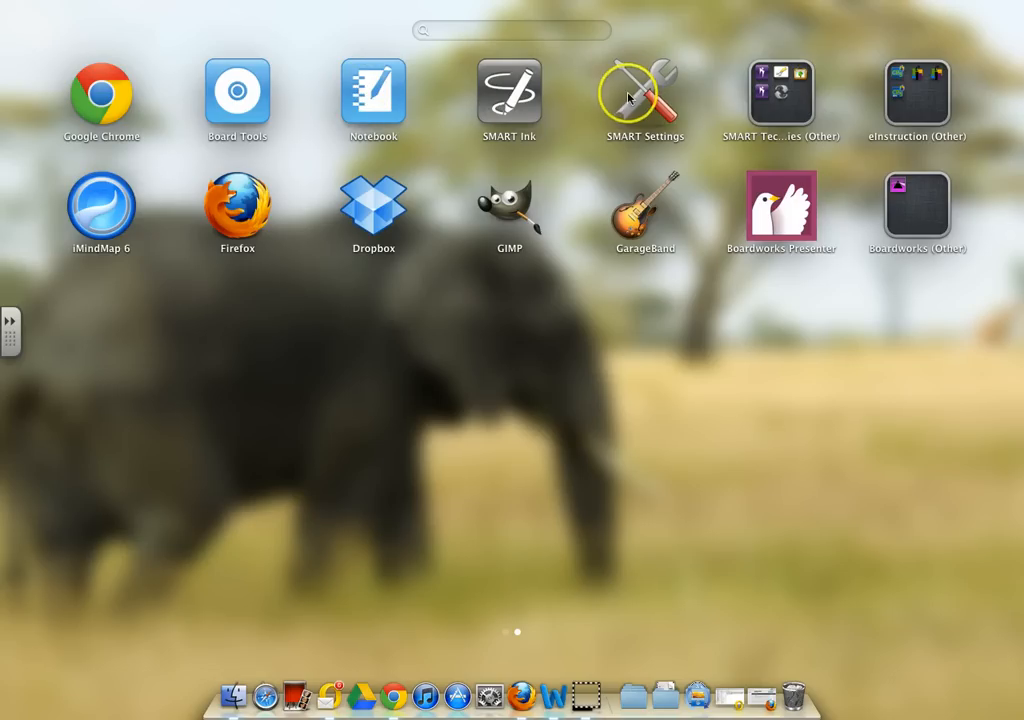
mouse_move(372, 100)
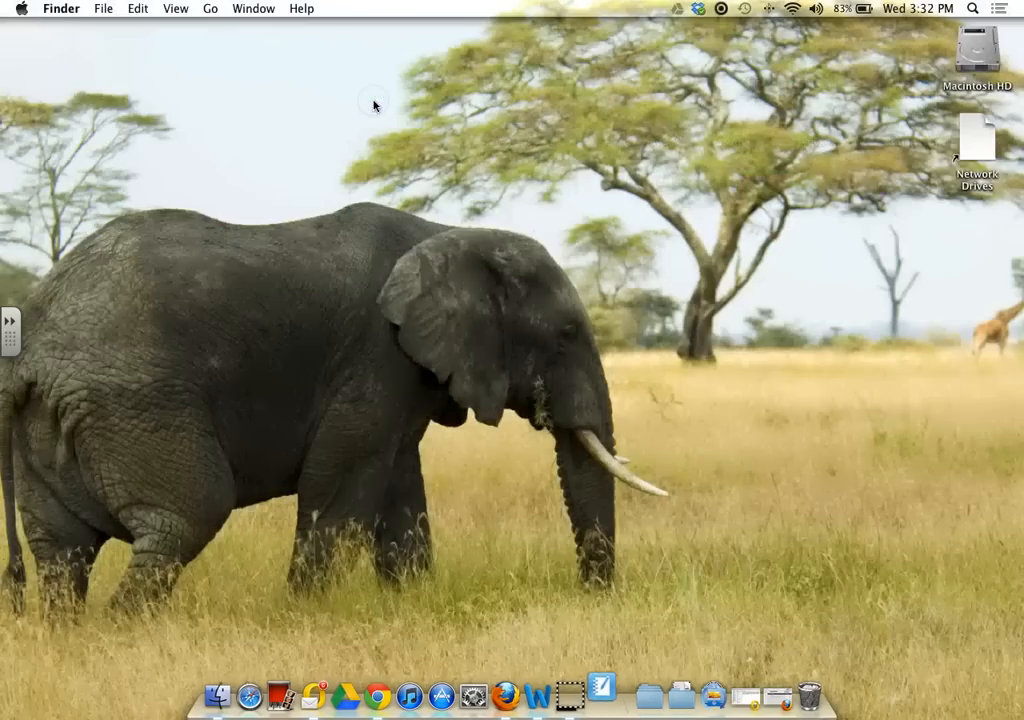
mouse_move(600, 690)
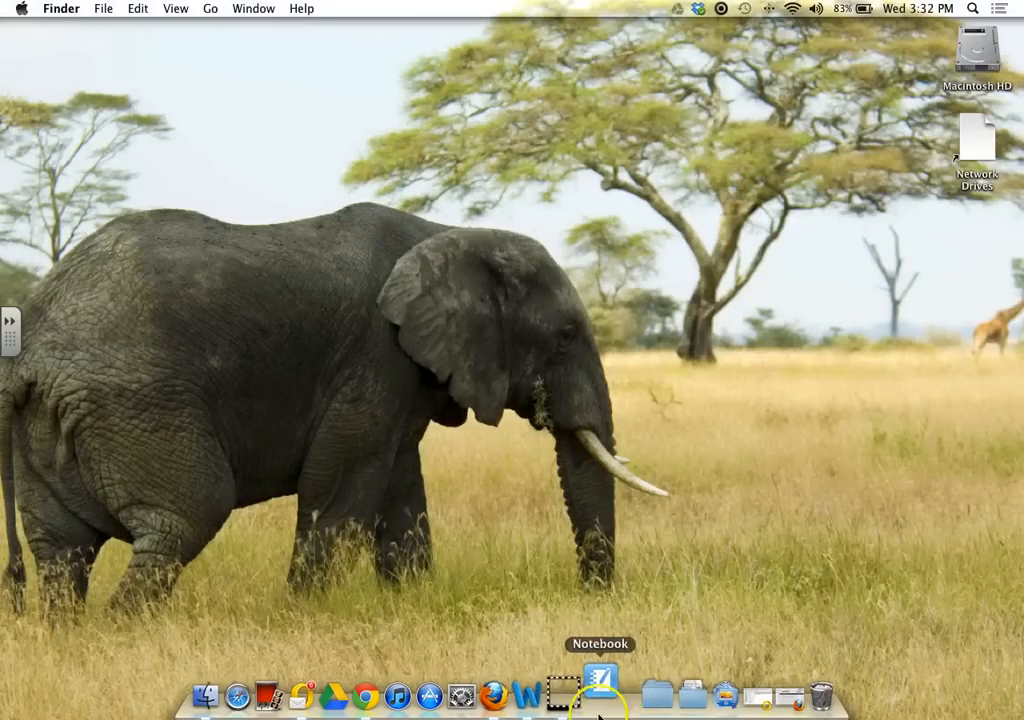
- Launch SMART Notebook and accept the evaluation license notice with 18 days remaining
left_click(600, 692)
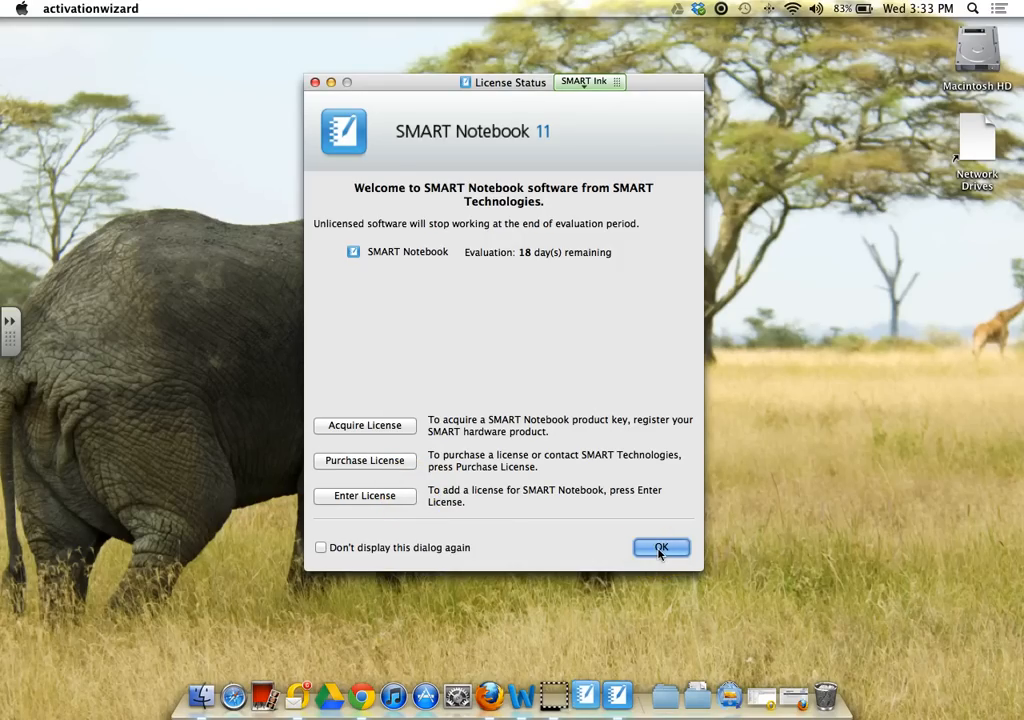
left_click(660, 548)
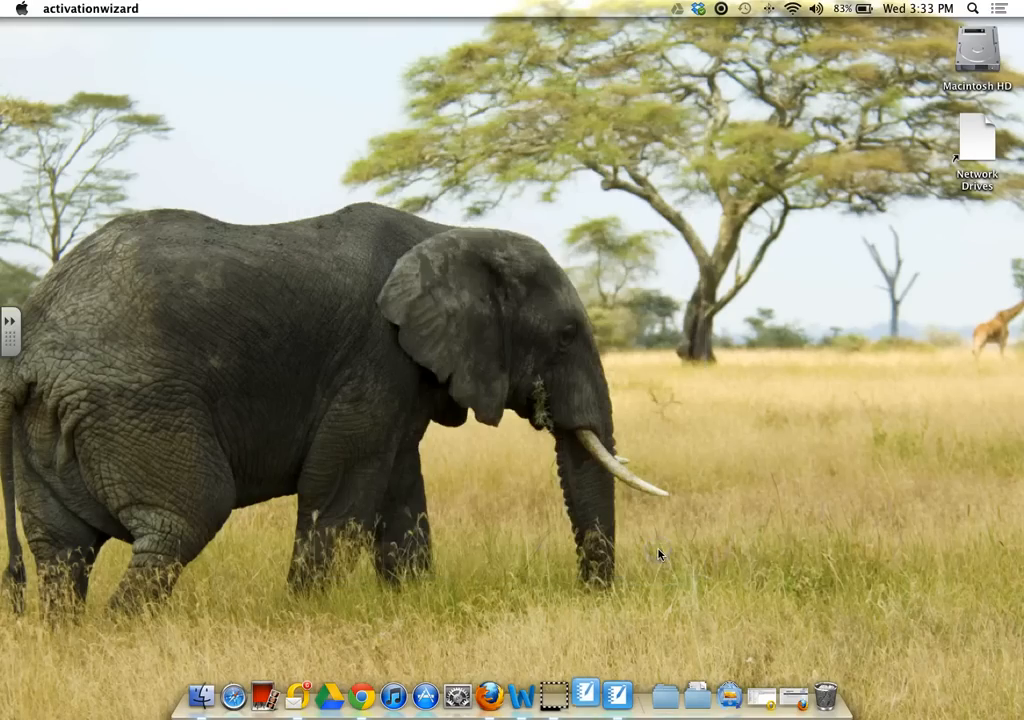
- Bring the blank Untitled Notebook document window to the front
left_click(600, 692)
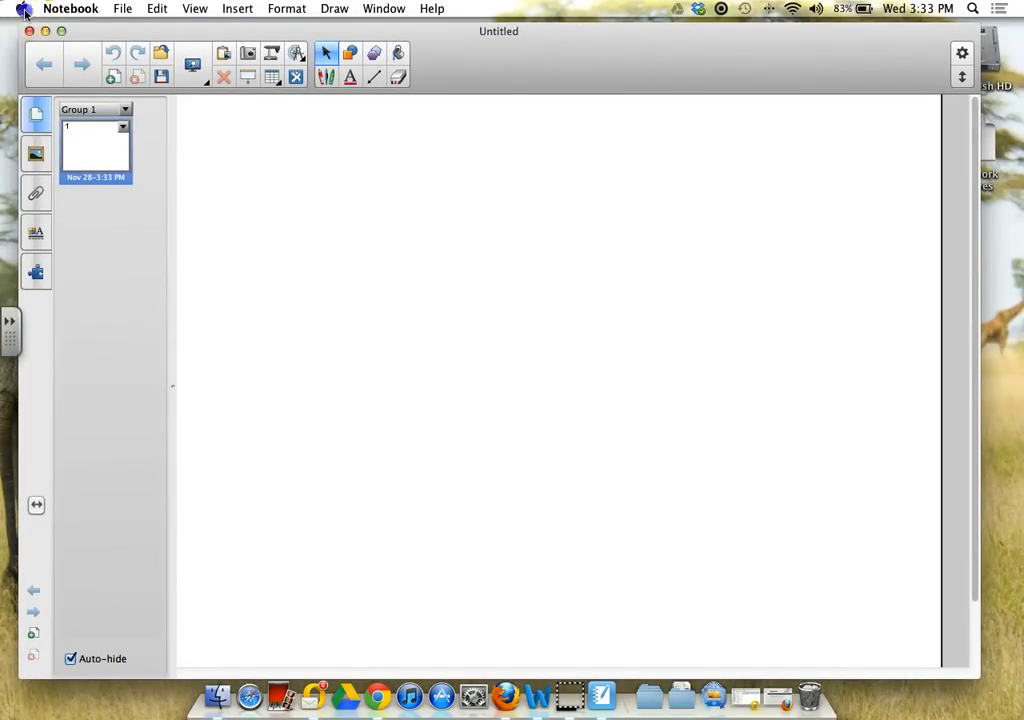
left_click(20, 8)
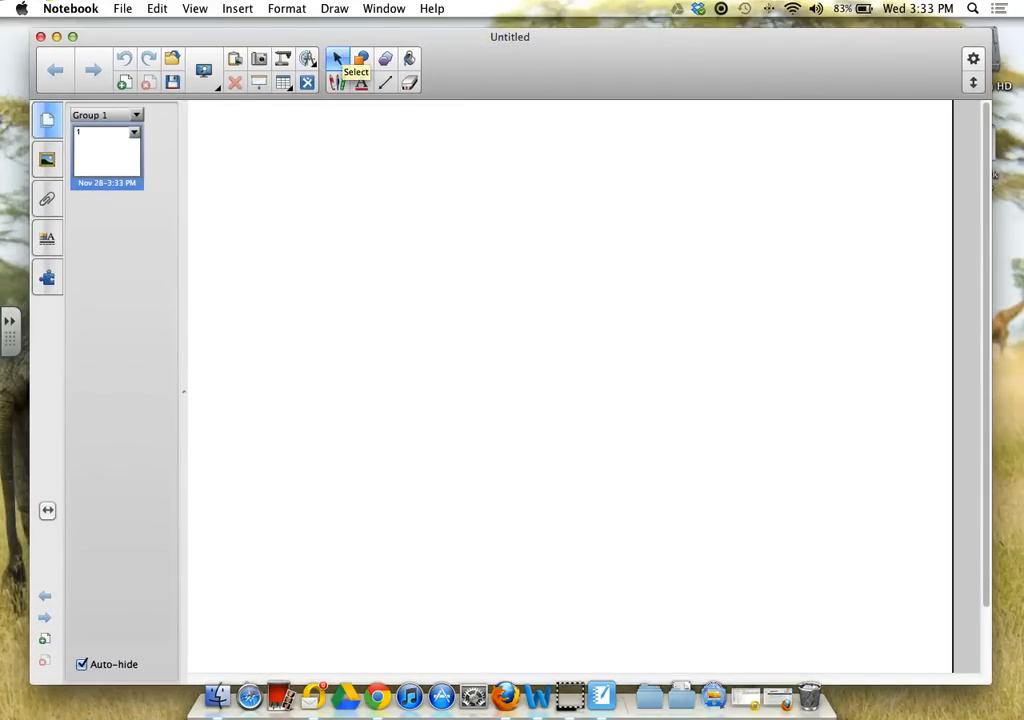
left_click(20, 8)
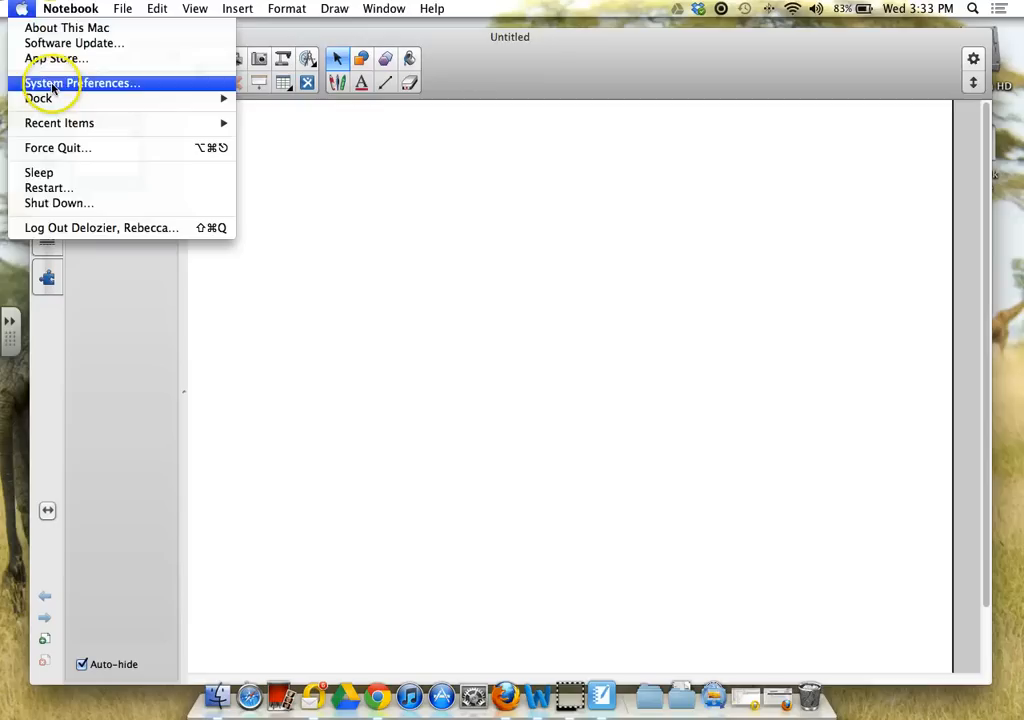
left_click(82, 82)
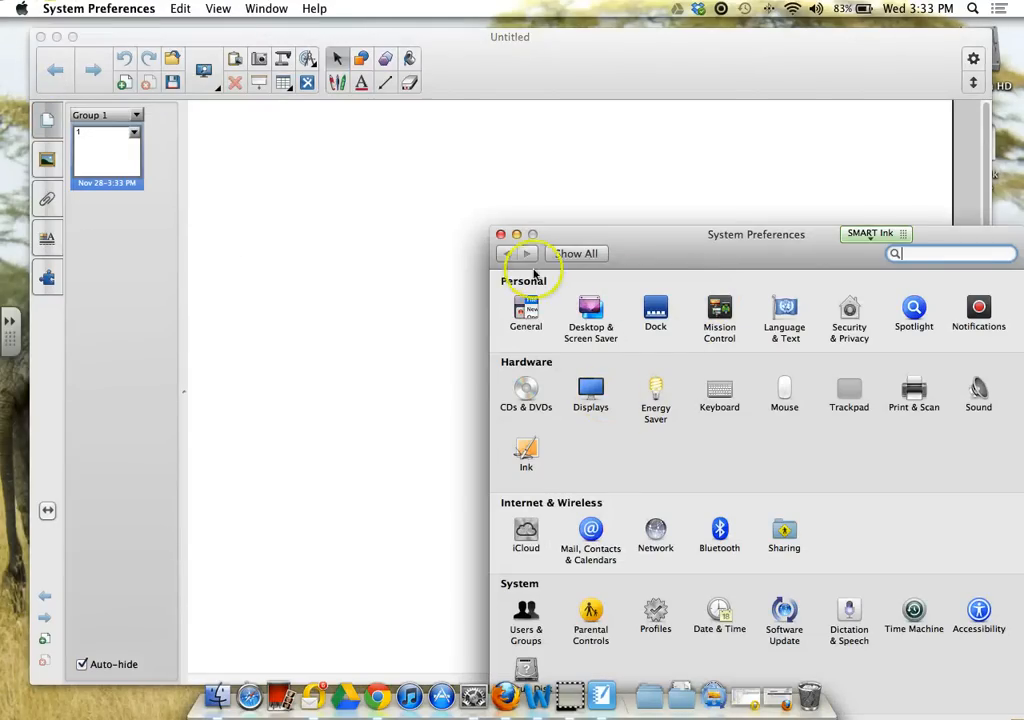
left_click(500, 234)
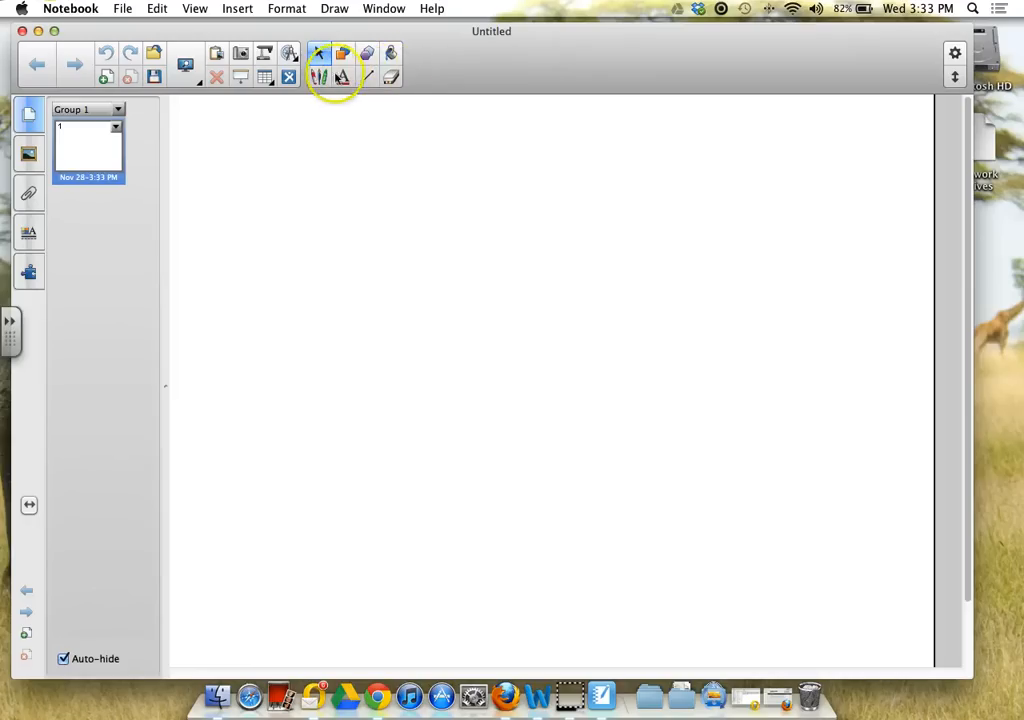
left_click(344, 76)
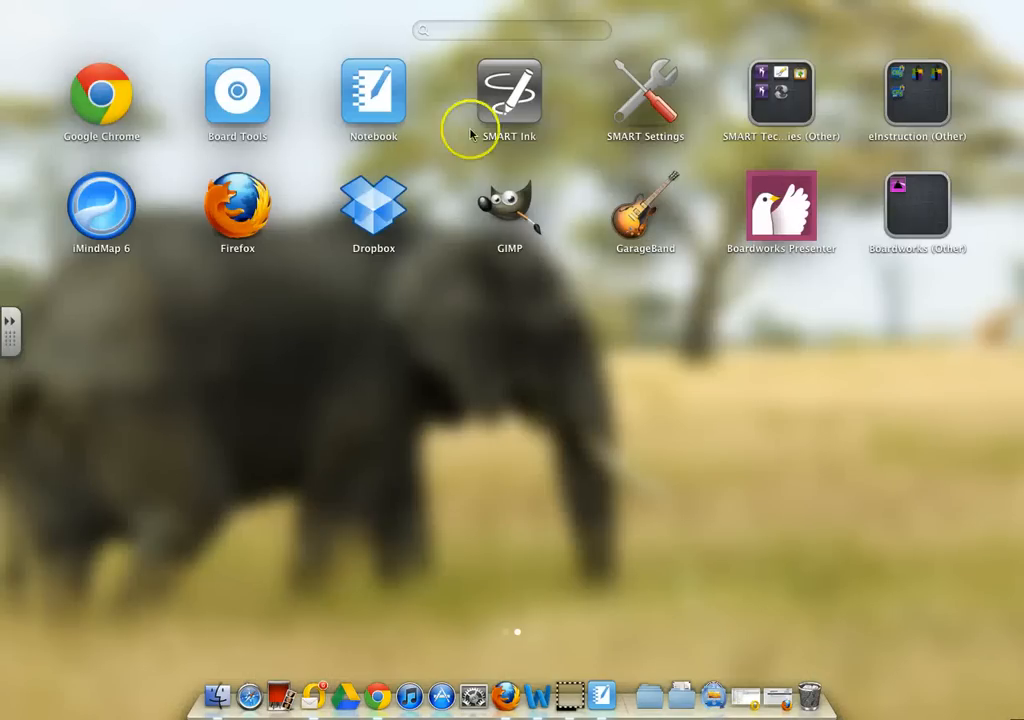
- Launch Board Tools from Launchpad and return to the Notebook document
double_click(372, 96)
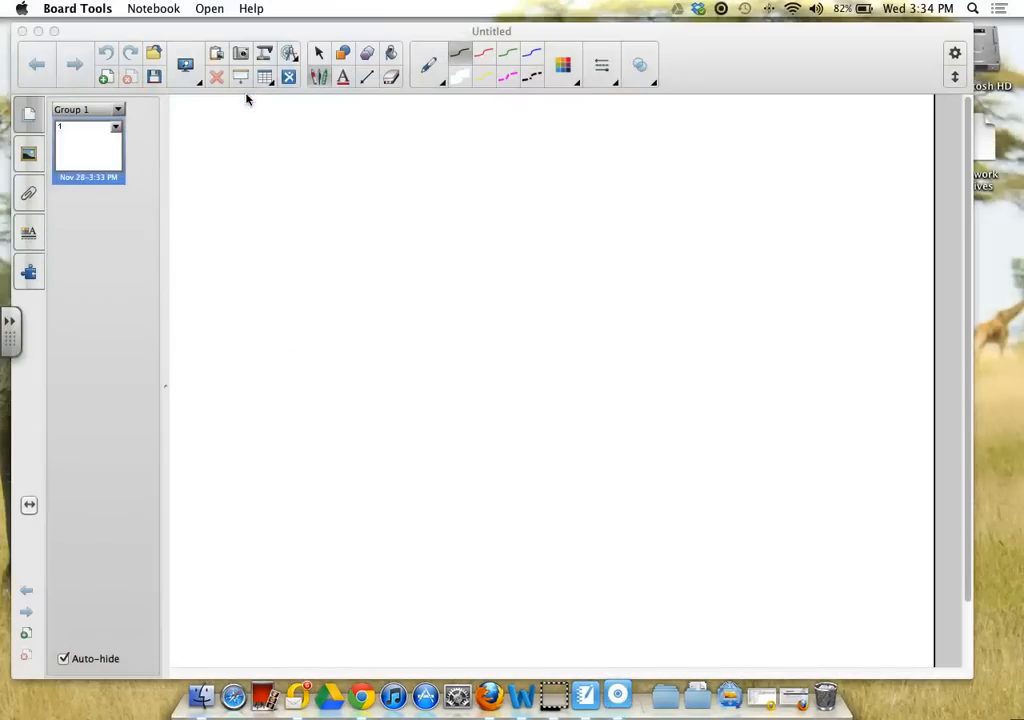
mouse_move(616, 692)
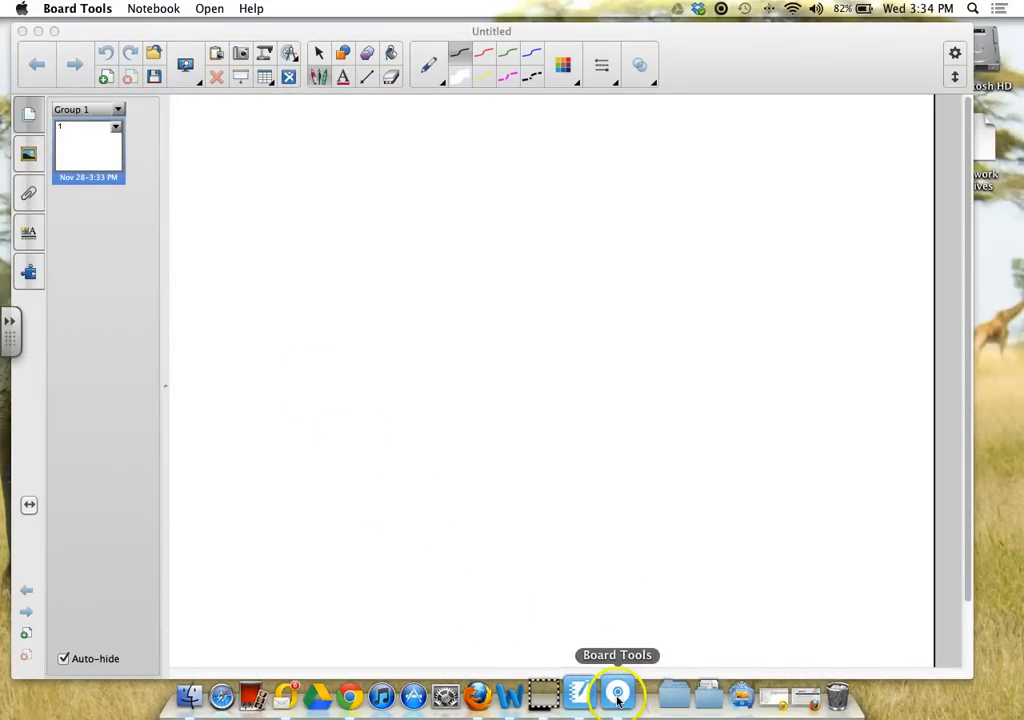
left_click(616, 696)
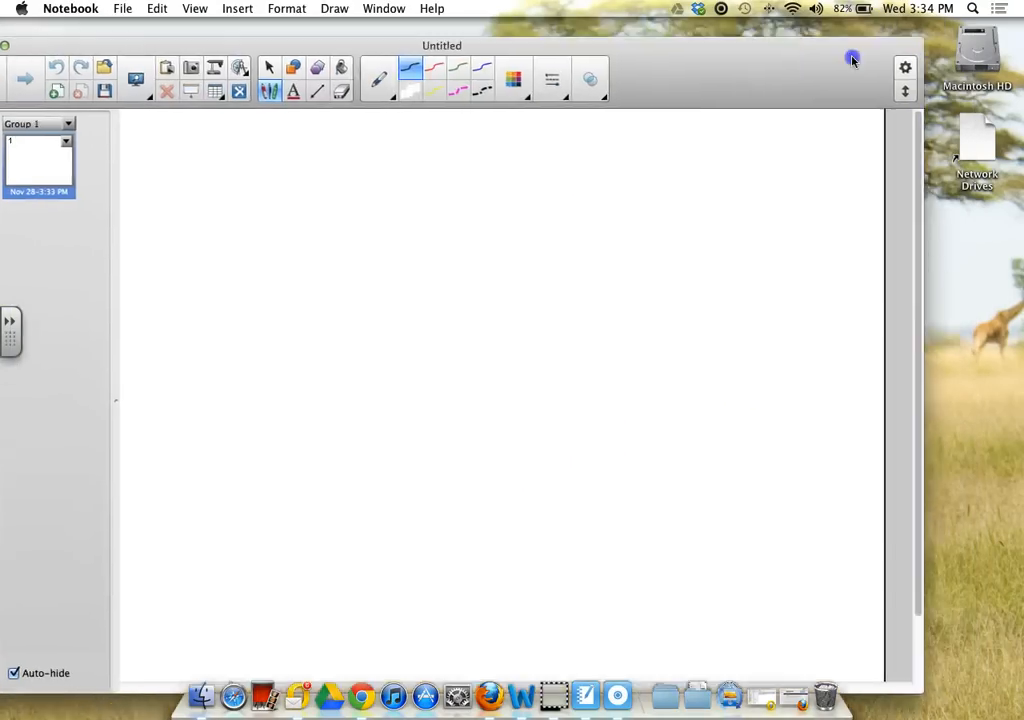
- Start the SMART Ink annotation tool for a floating note
left_click(590, 60)
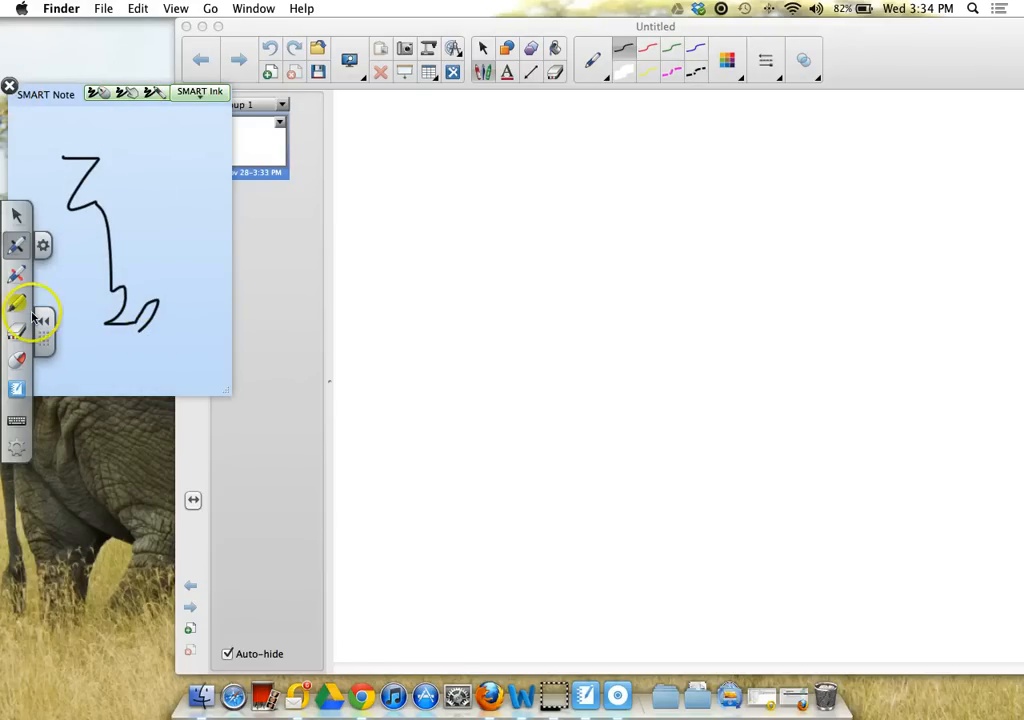
- Show the pen type list with Pen, Crayon, Highlighter and Magic Pen
left_click(592, 60)
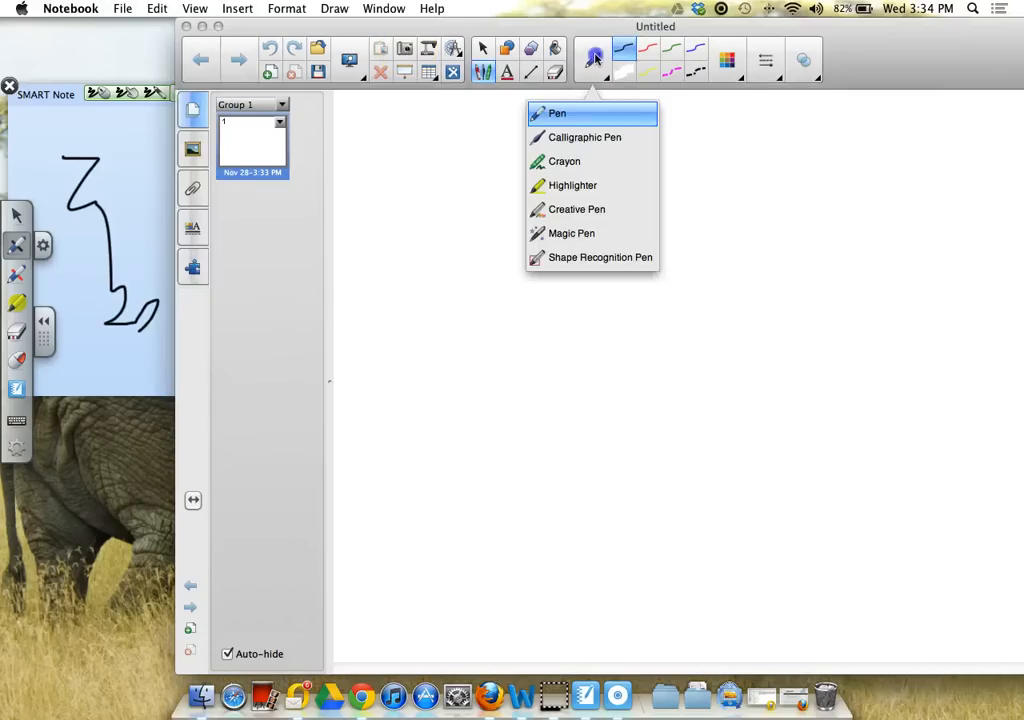
mouse_move(484, 72)
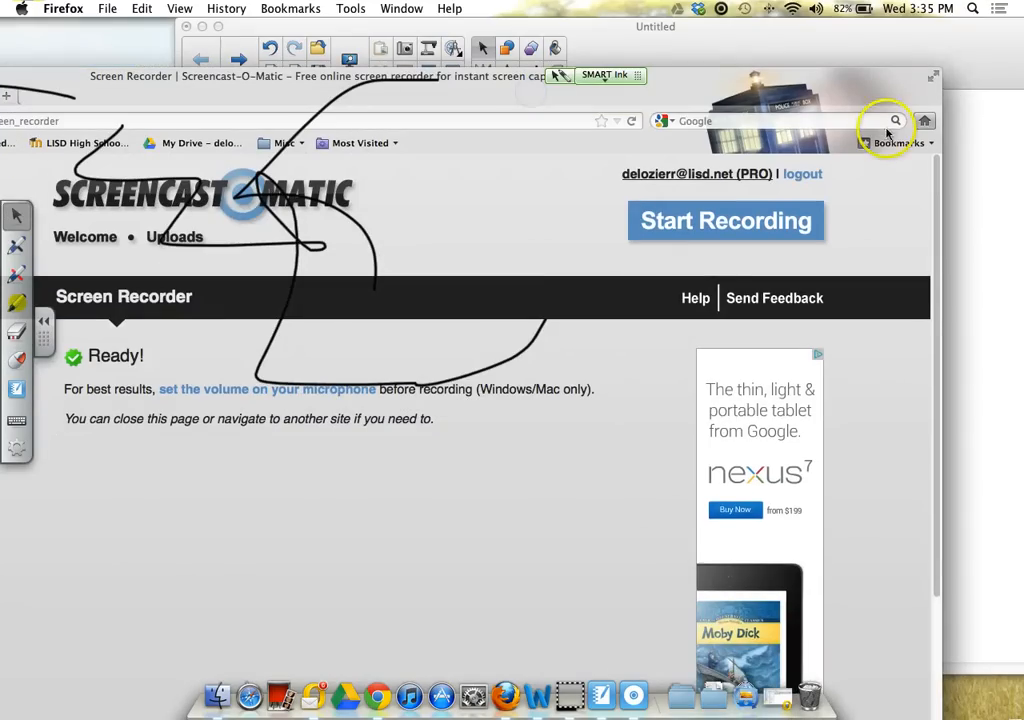
mouse_move(900, 104)
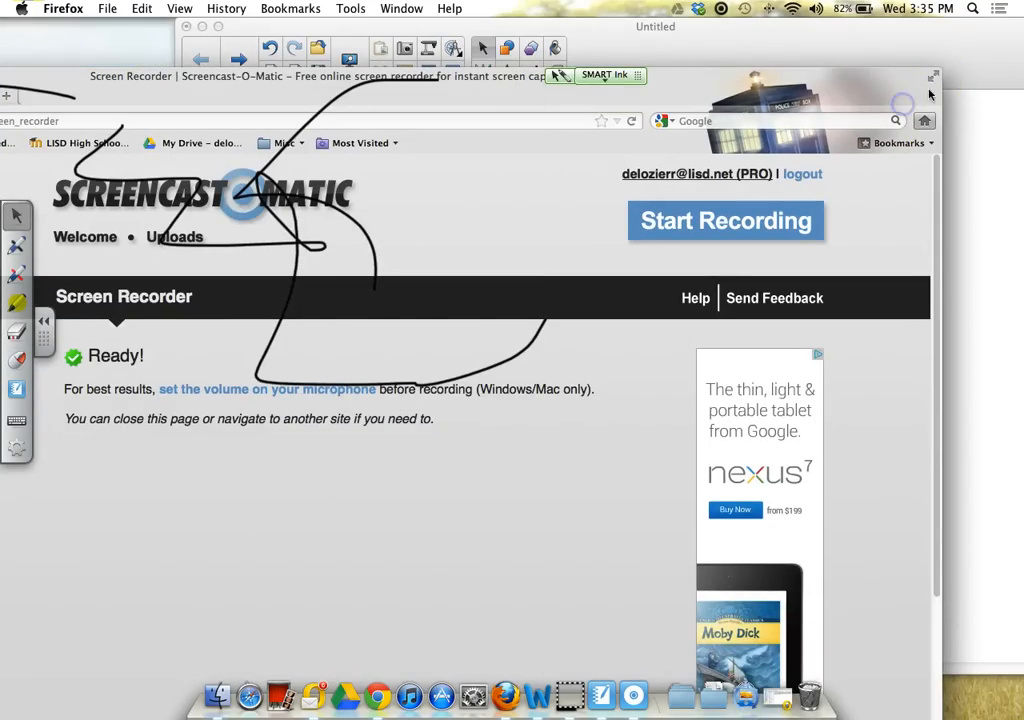